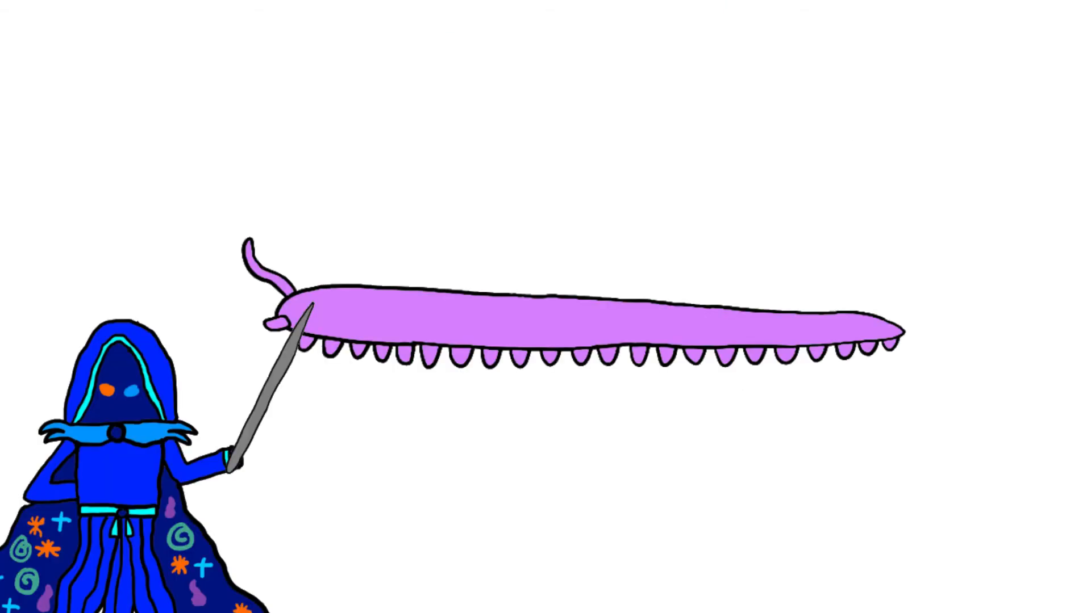
{"action": "type", "text": "THEY DO HAVE EYES"}
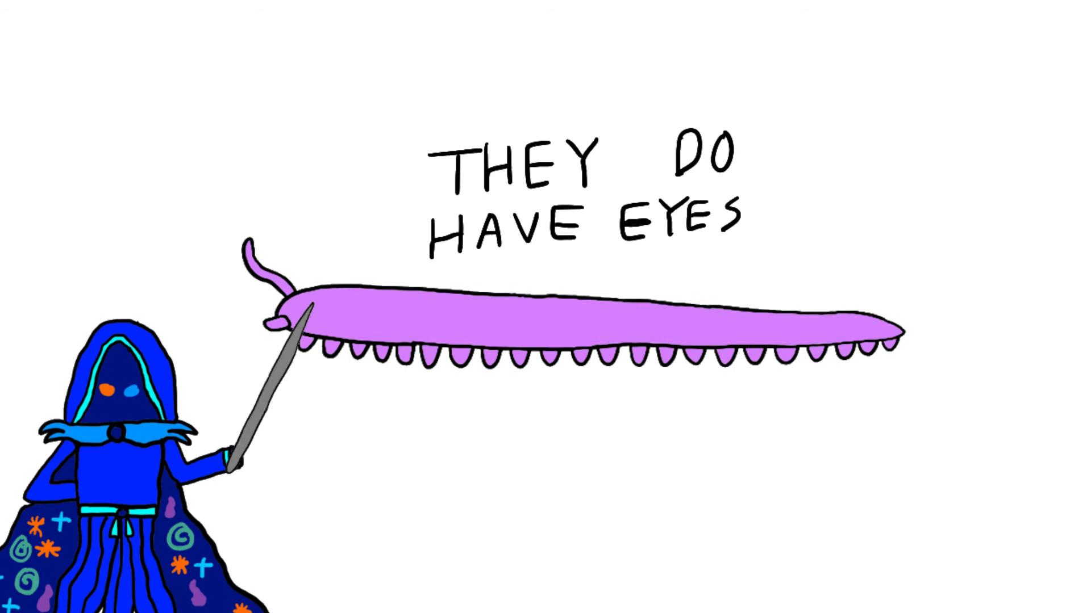